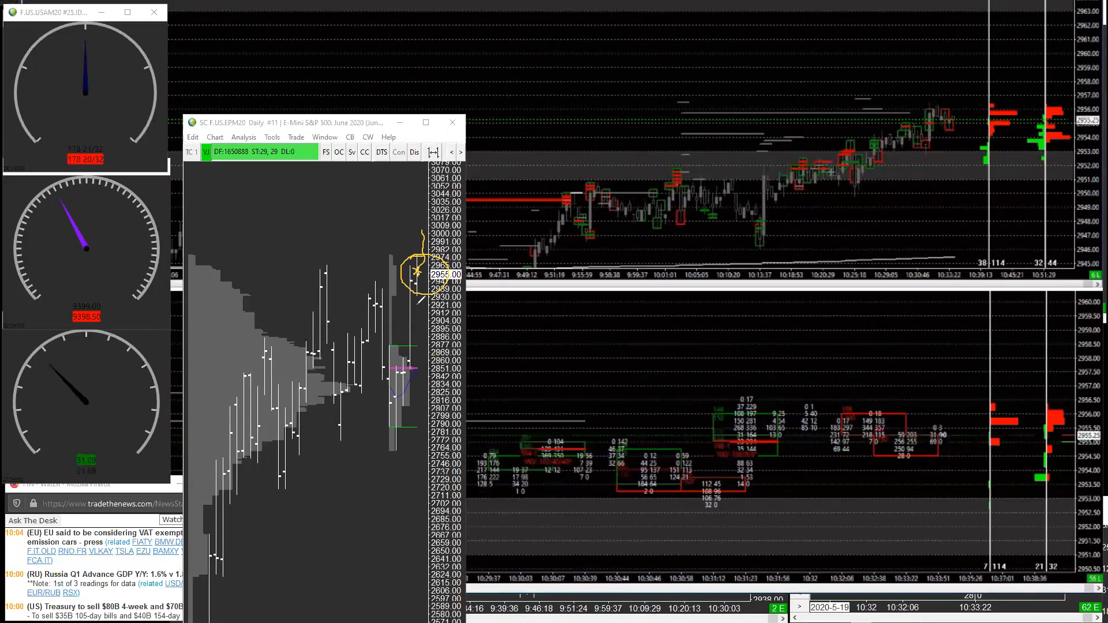
{"action": "mouse_move", "coordinate": [659, 225]}
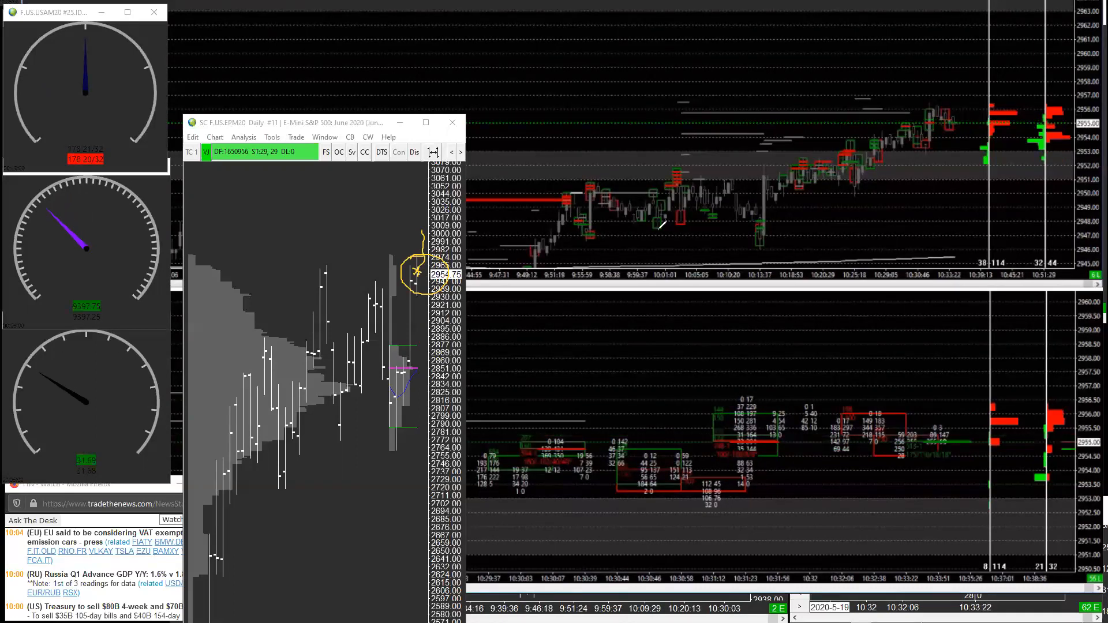